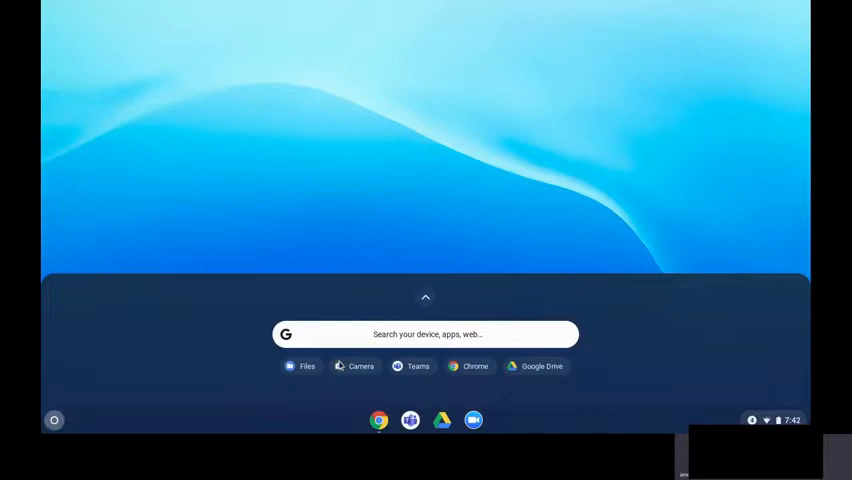
mouse_move(328, 372)
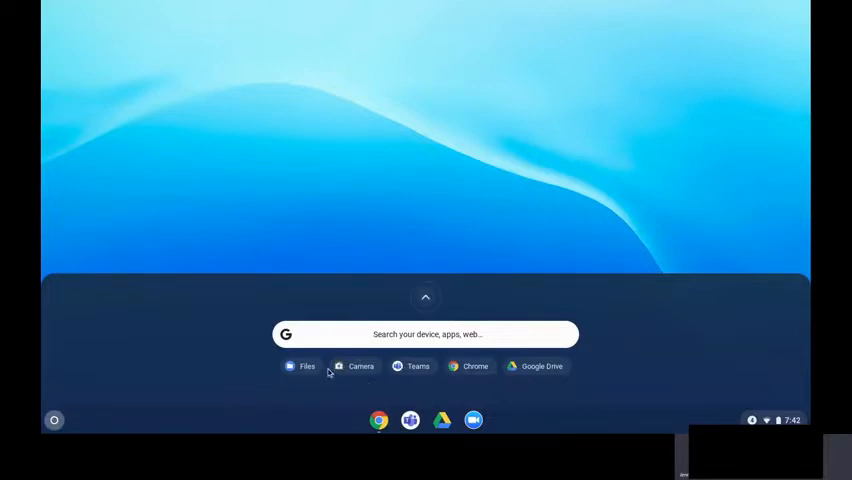
mouse_move(368, 350)
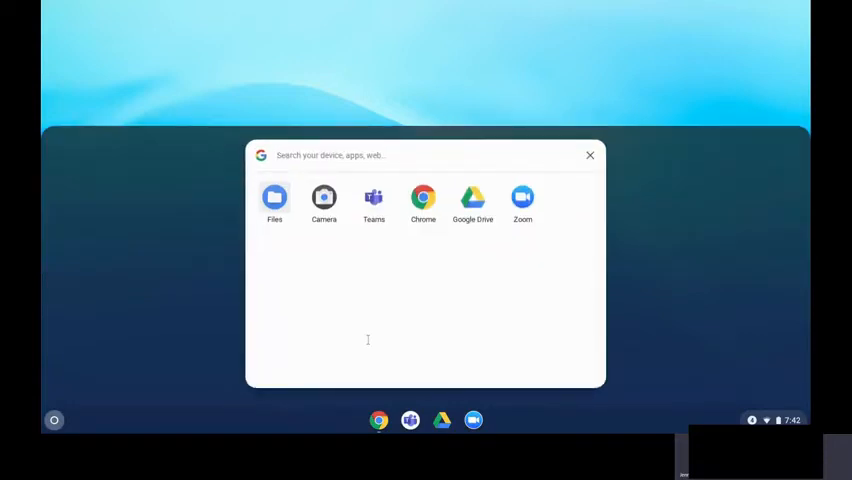
Step: Search the launcher for 'camera' to find the Camera app
text(c)
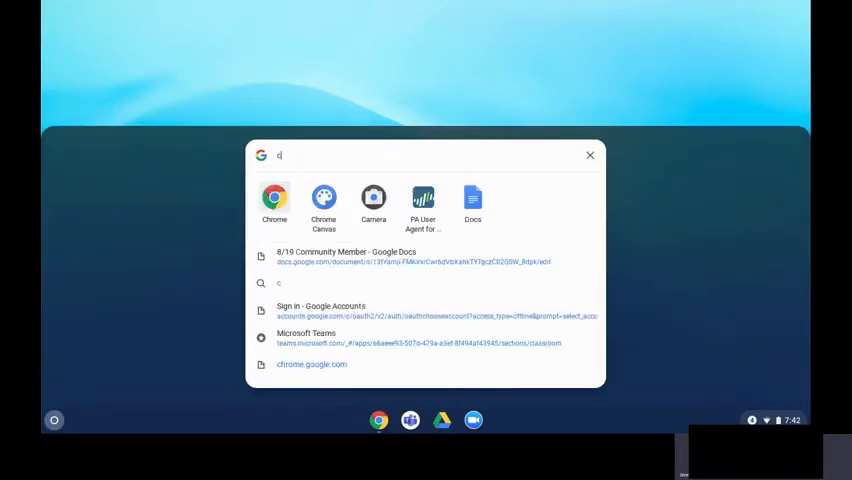
text(amera)
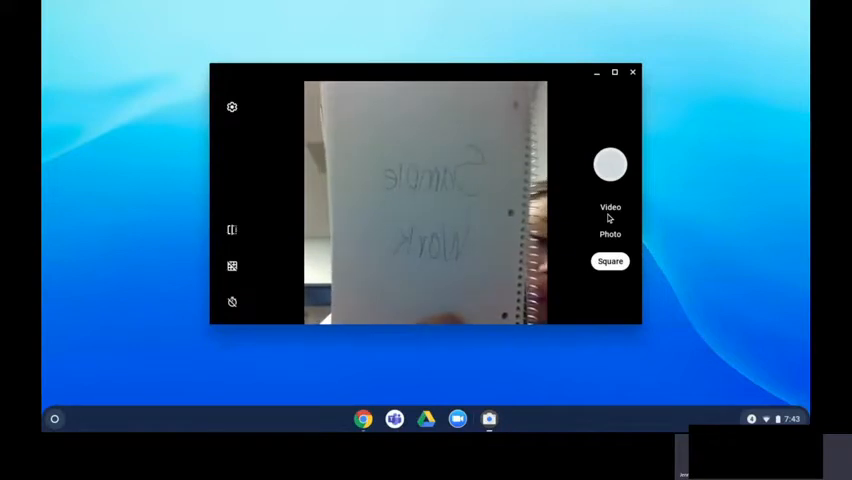
Step: Capture a photo of the handwritten Sample Work page with the shutter
click(610, 164)
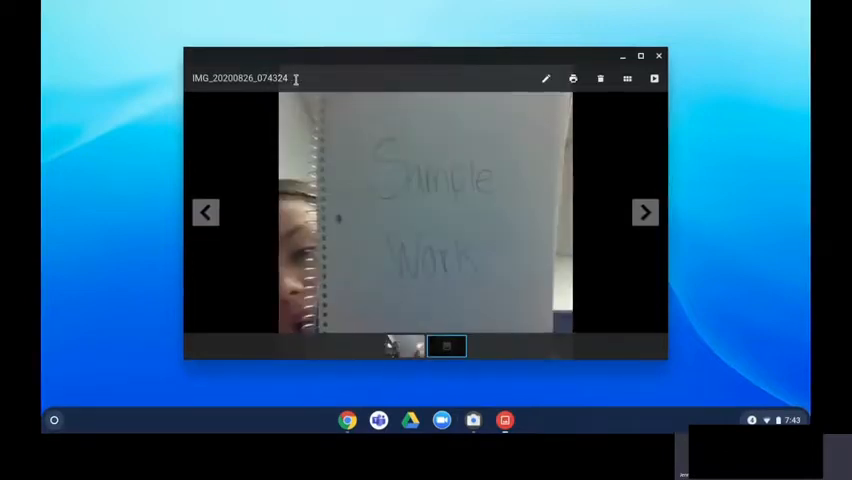
Step: Begin renaming the captured photo's file name in Gallery
double_click(248, 80)
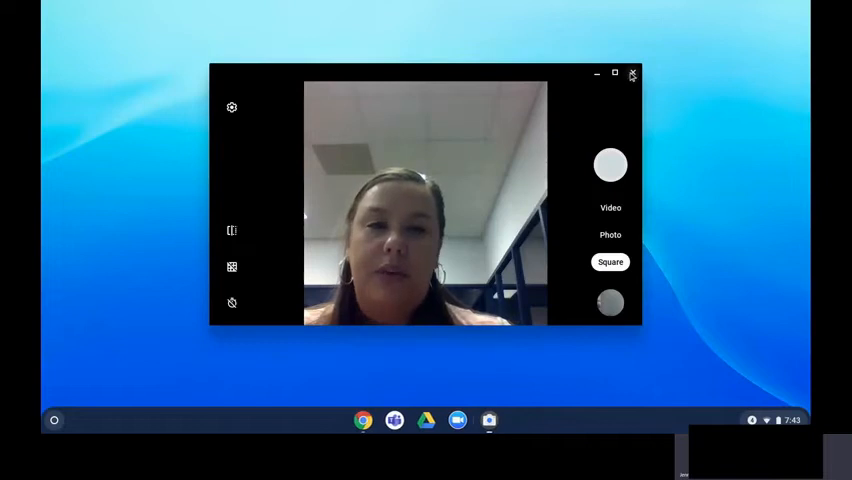
Step: Close the Camera window to return to Canvas
click(640, 74)
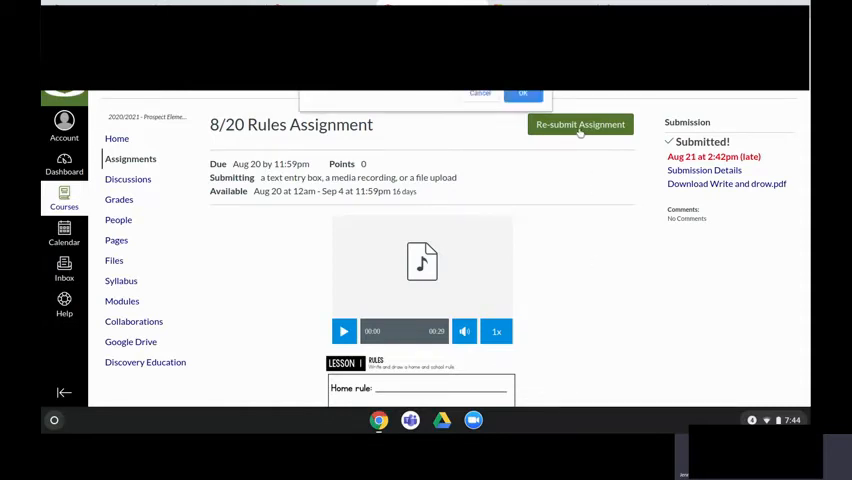
Step: Re-submit the assignment and attach 8_28_20 Sample Work.jpg from the Images folder
click(580, 124)
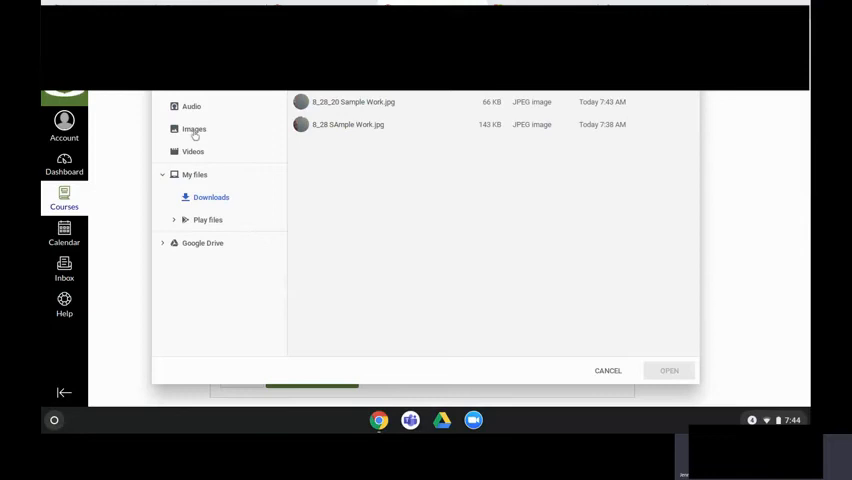
mouse_move(216, 132)
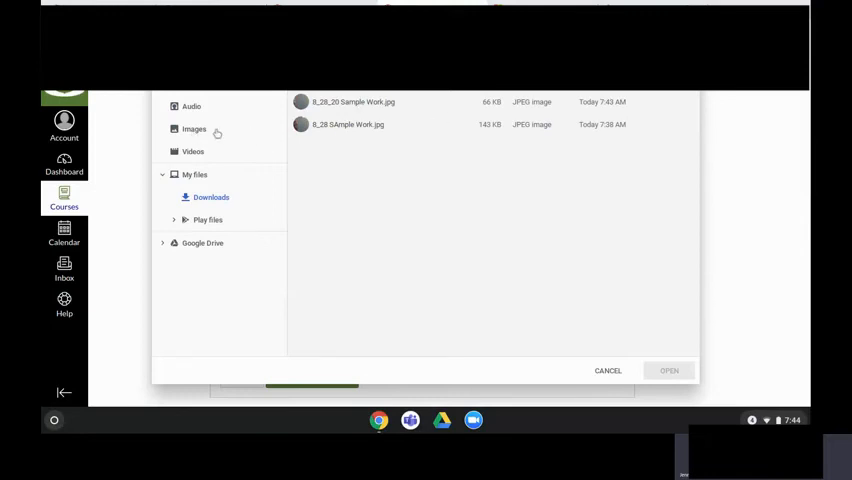
click(192, 128)
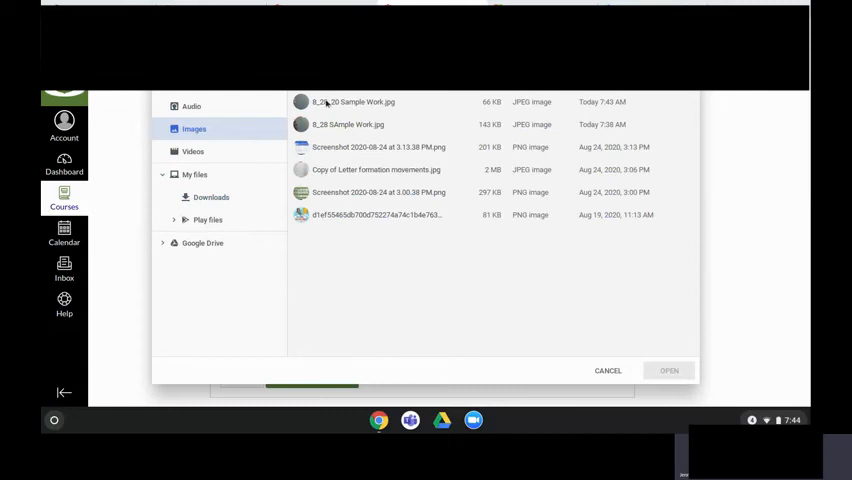
click(352, 100)
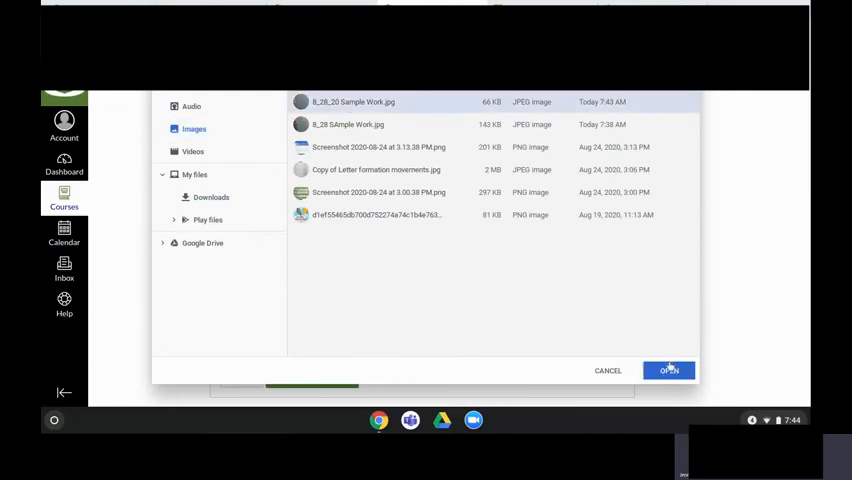
click(668, 370)
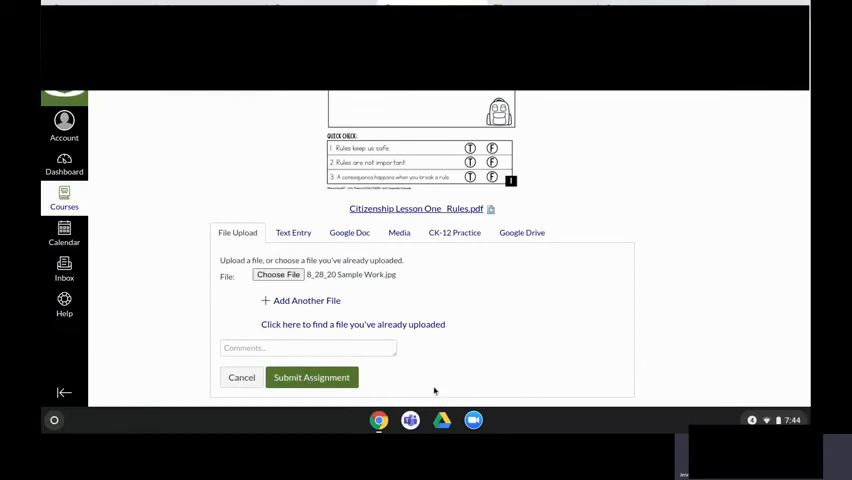
mouse_move(536, 360)
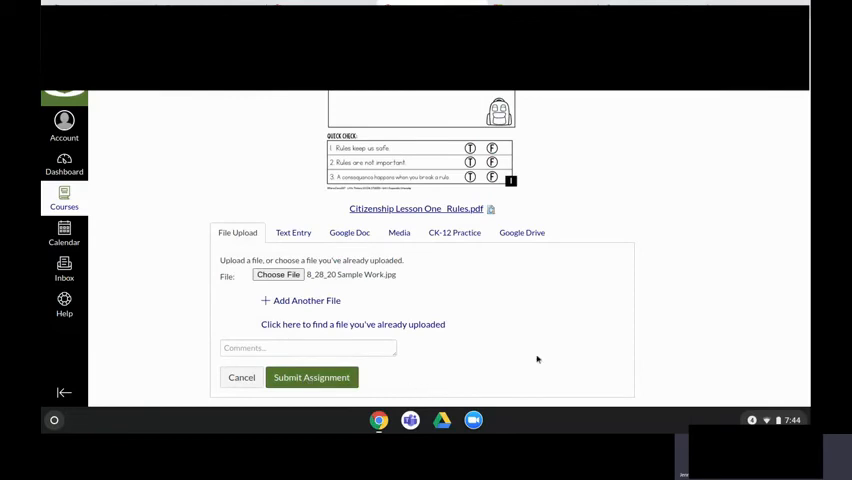
mouse_move(532, 332)
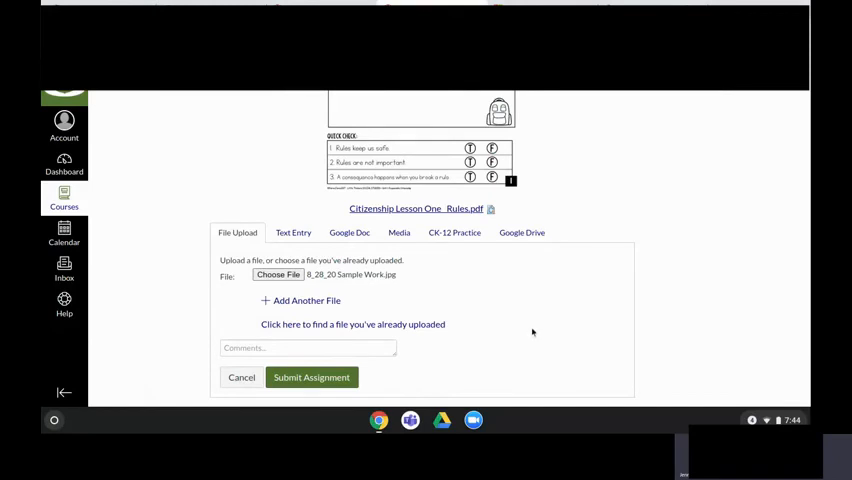
Step: Switch the resubmission to the Media option
click(398, 232)
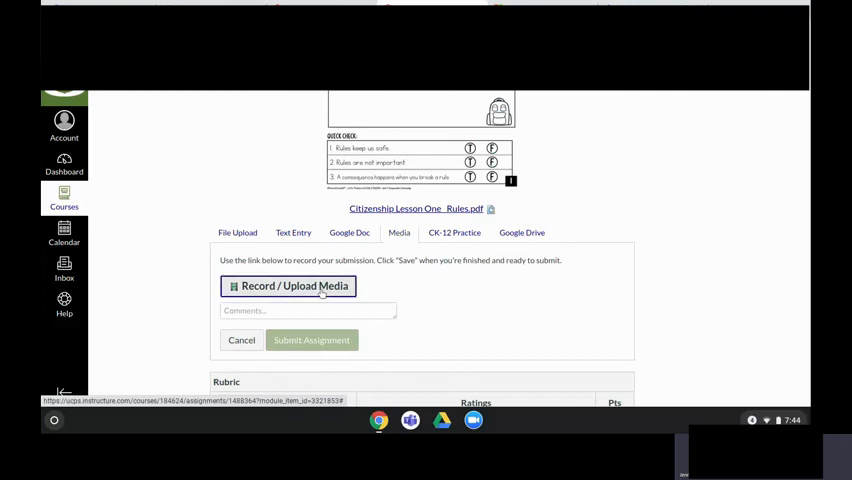
Step: Launch Record / Upload Media and allow camera and microphone access
click(288, 286)
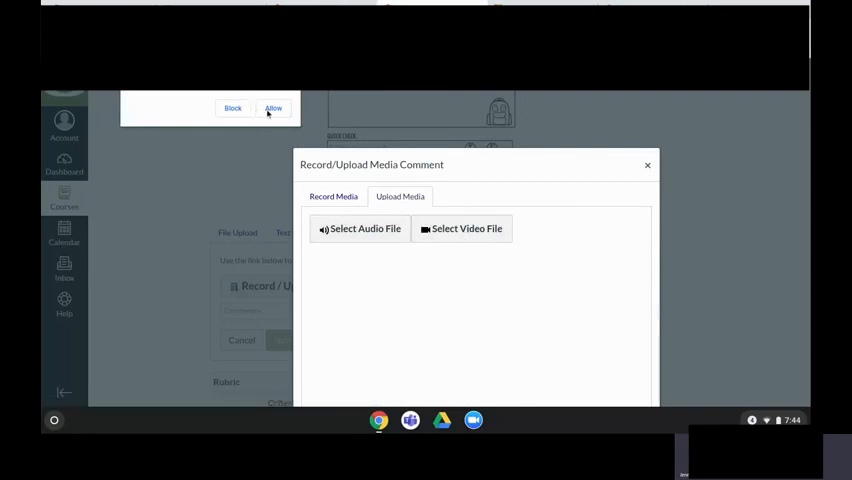
click(272, 108)
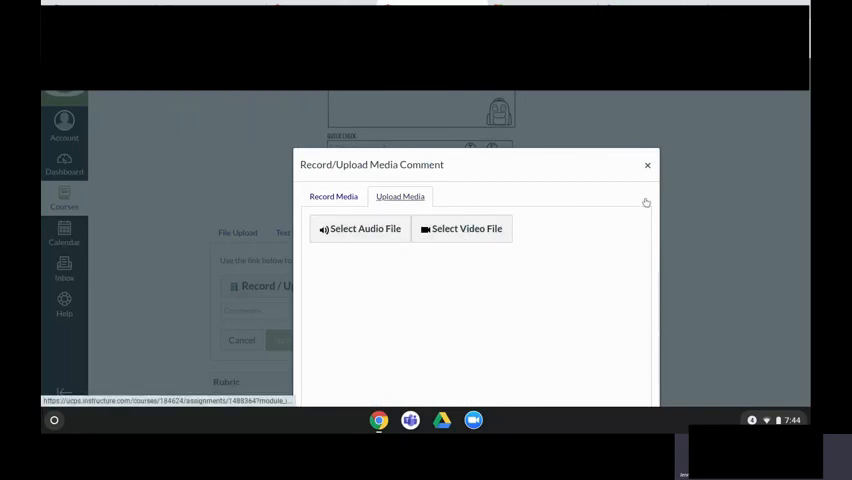